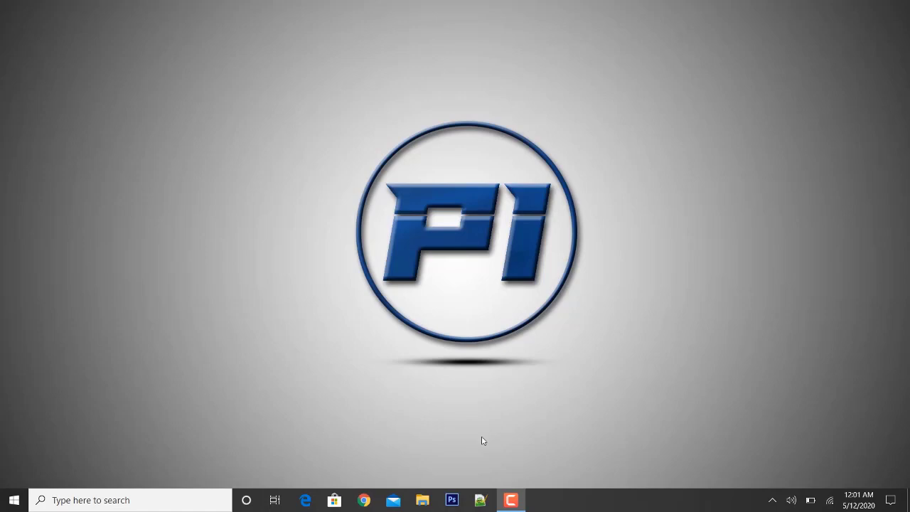
pyautogui.moveTo(377, 418)
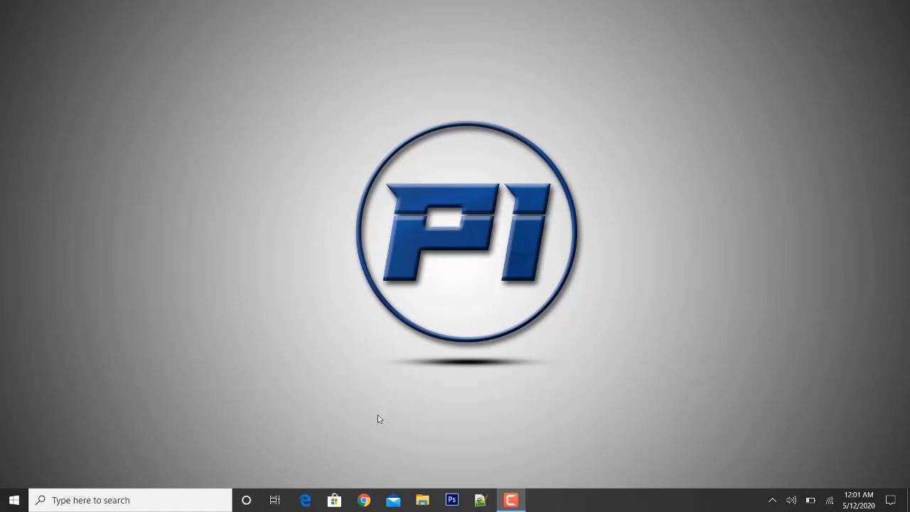
pyautogui.moveTo(343, 489)
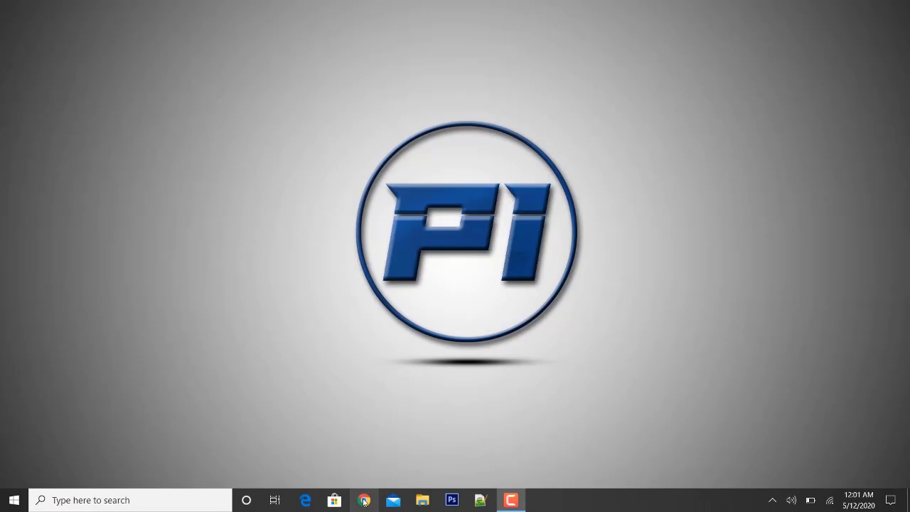
# Open Chrome on themelock.com and browse the WordPress theme categories menu
pyautogui.click(364, 500)
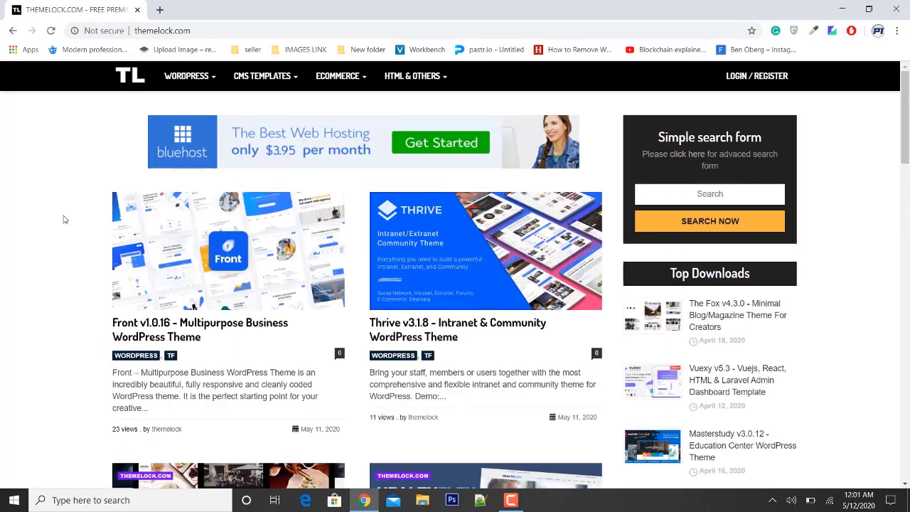
pyautogui.scroll(-3)
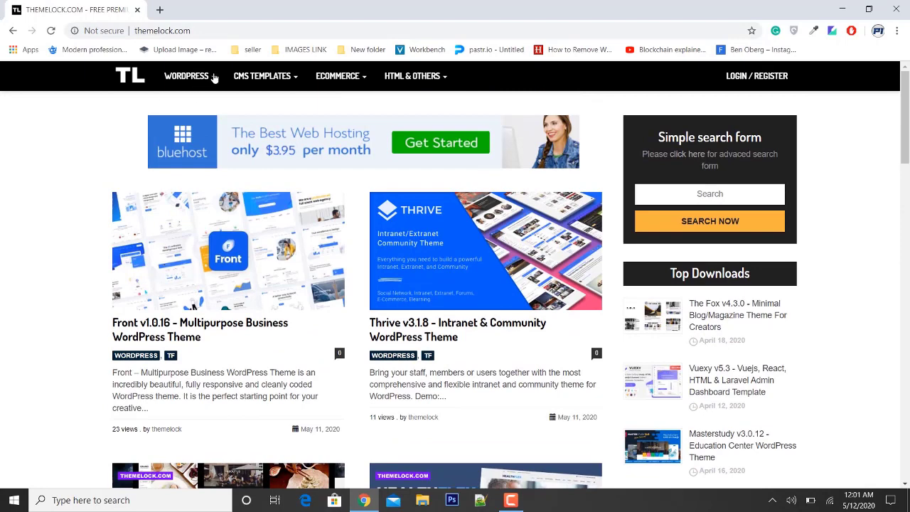
pyautogui.click(186, 76)
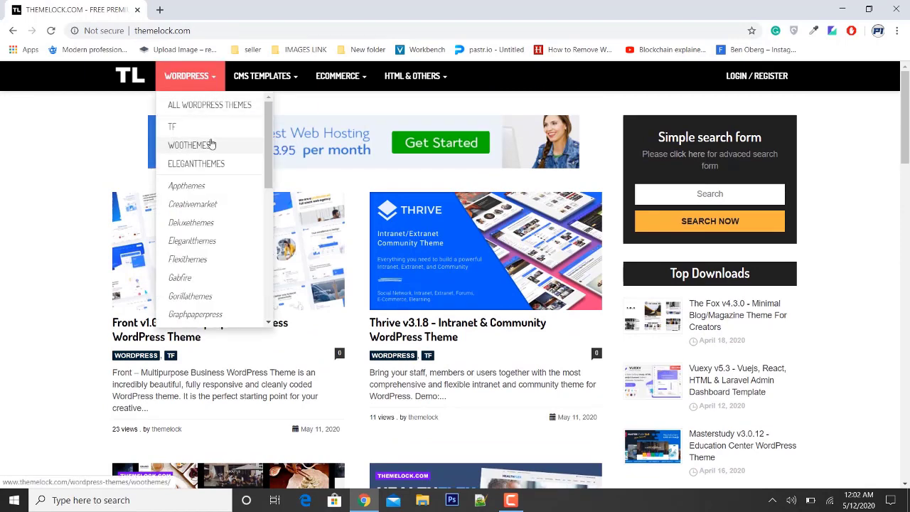
pyautogui.scroll(-3)
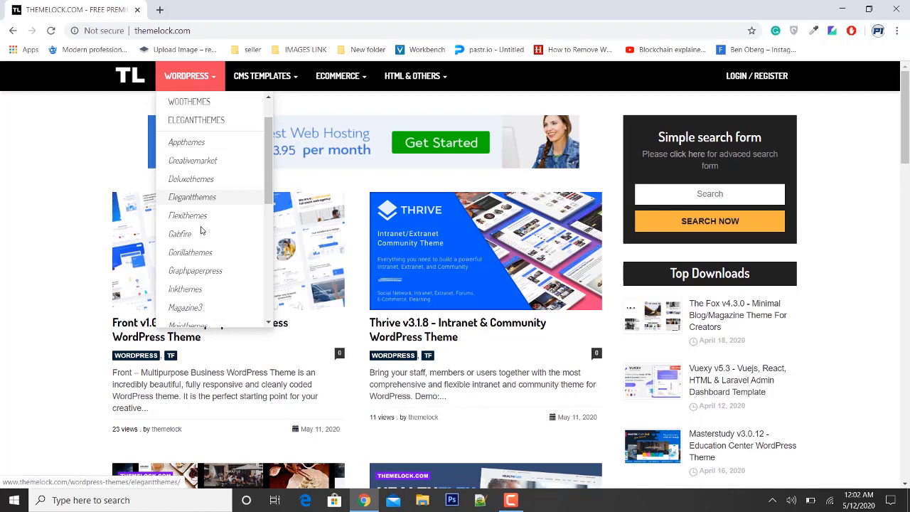
pyautogui.scroll(-3)
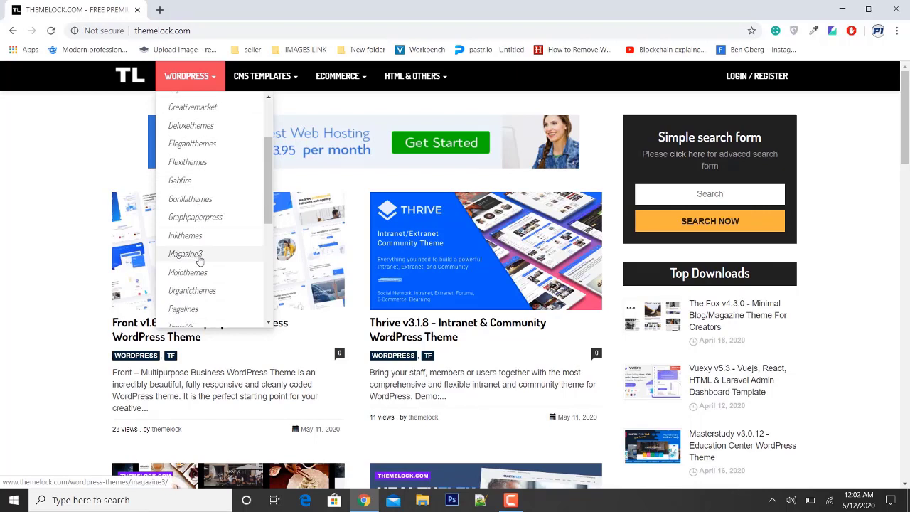
pyautogui.scroll(-3)
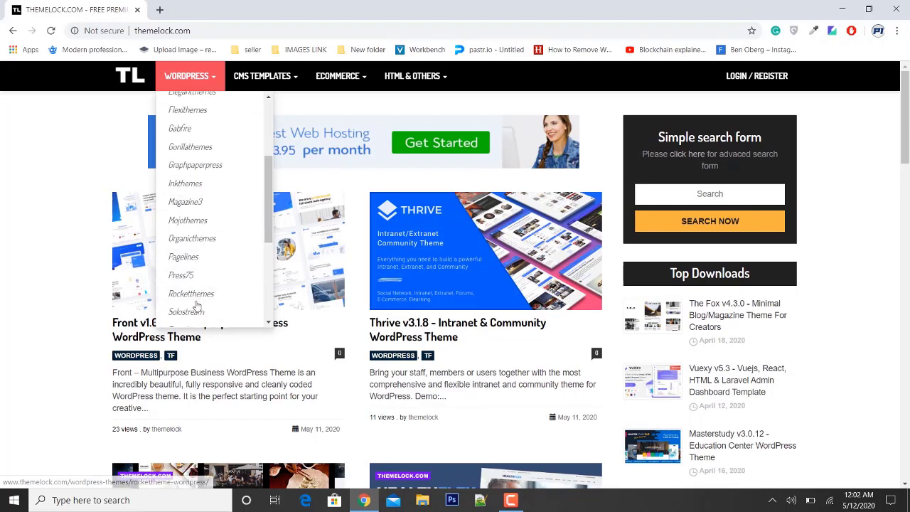
# Browse the CMS Templates and Ecommerce category menus, returning to the homepage
pyautogui.click(262, 76)
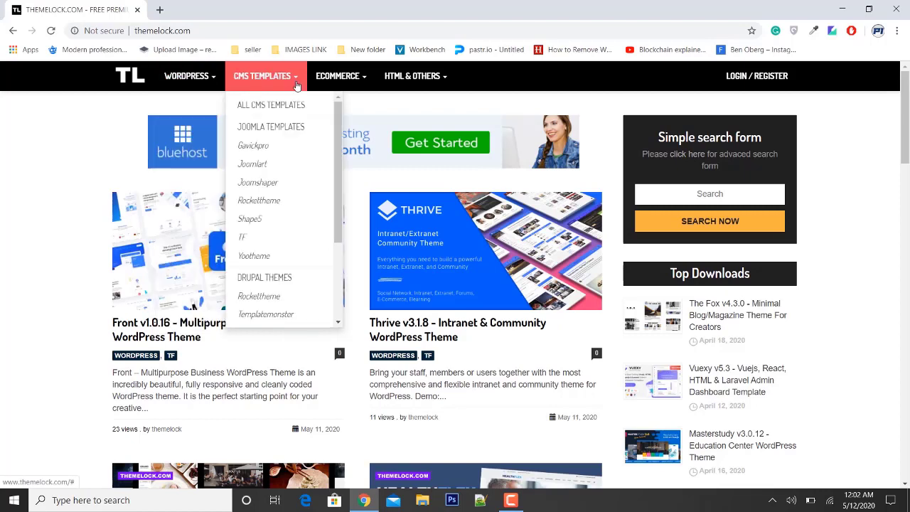
pyautogui.scroll(-3)
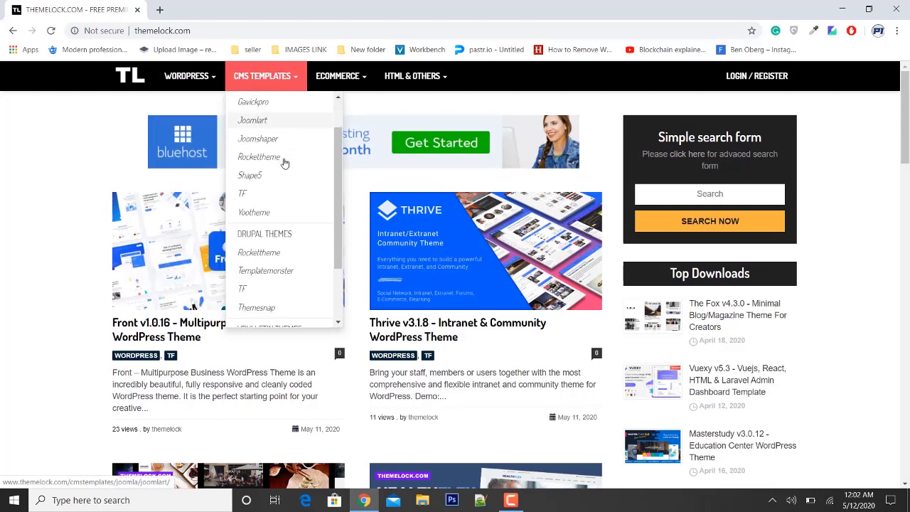
pyautogui.scroll(-3)
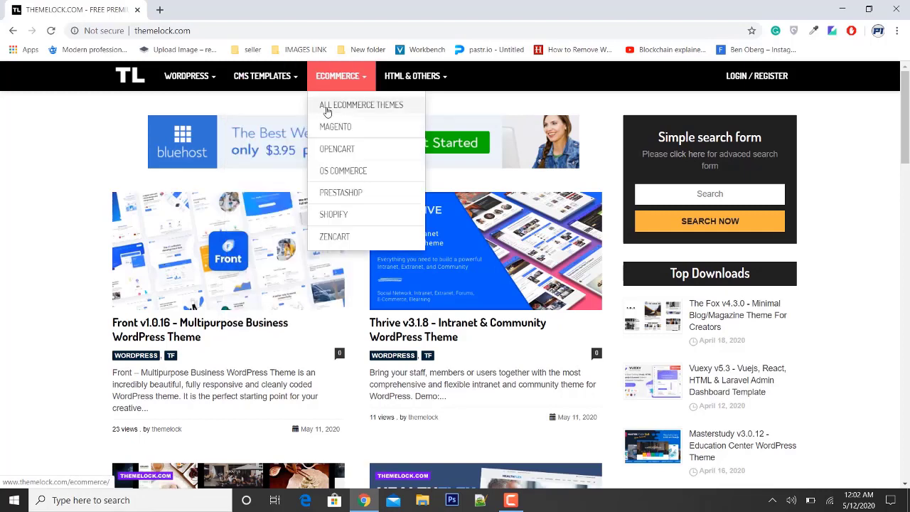
pyautogui.moveTo(365, 170)
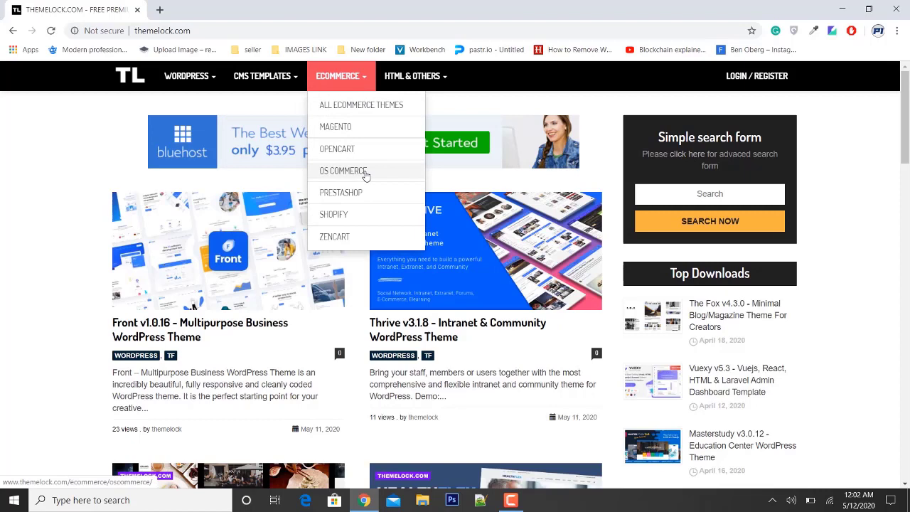
pyautogui.moveTo(361, 219)
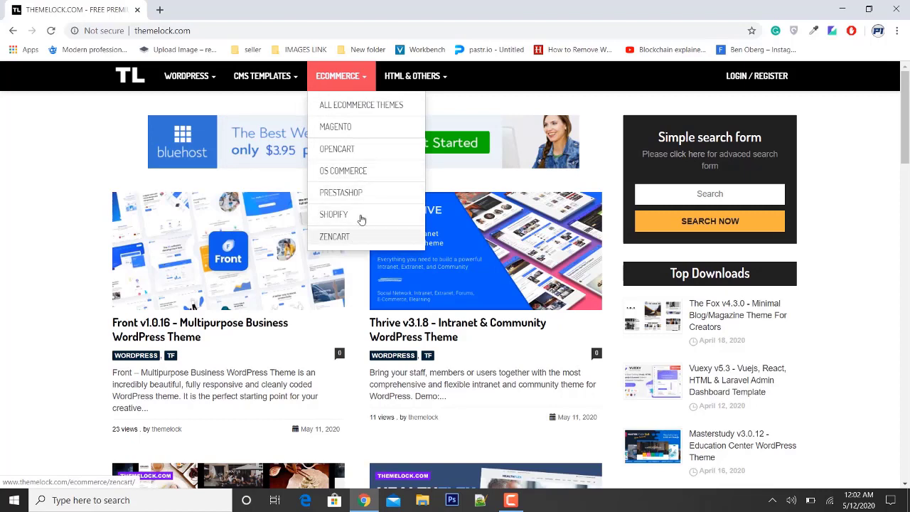
pyautogui.click(411, 76)
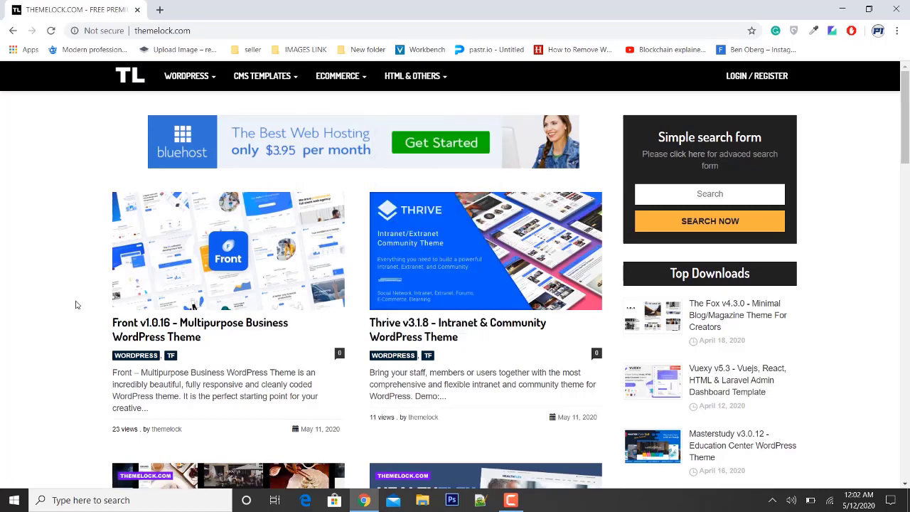
# Open the Infinite v3.3.0 Multipurpose WordPress Theme post and bring up the Demo link's menu
pyautogui.scroll(-3)
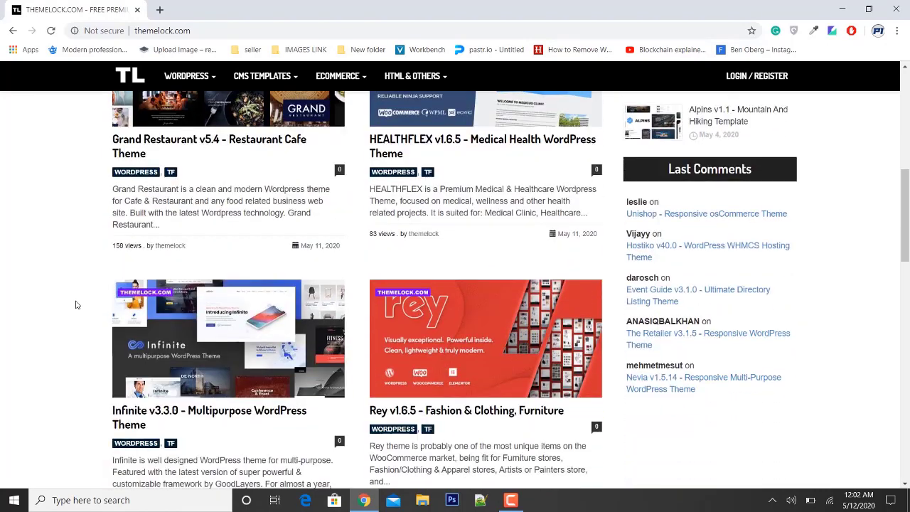
pyautogui.scroll(-3)
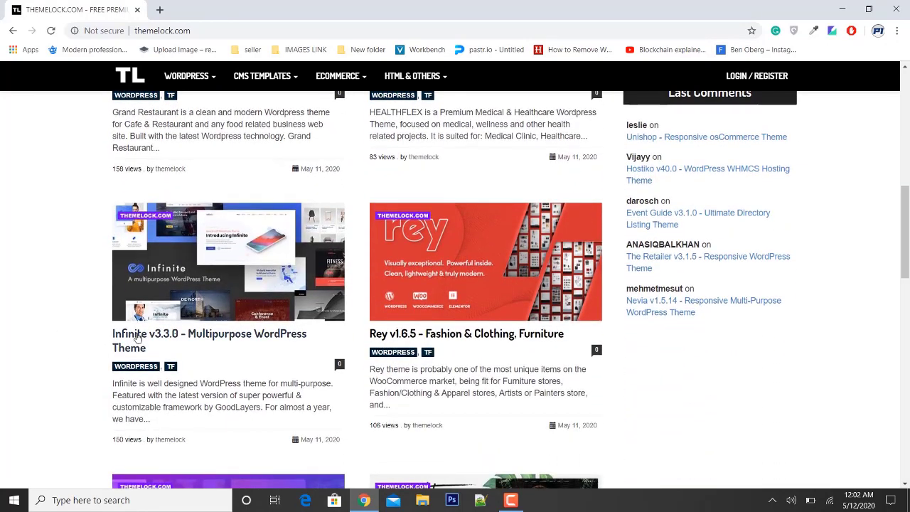
pyautogui.click(209, 333)
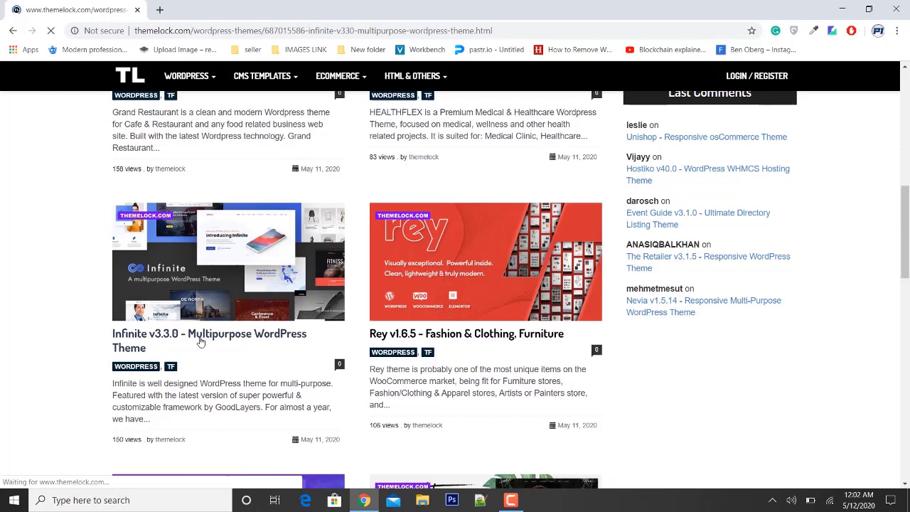
pyautogui.click(209, 340)
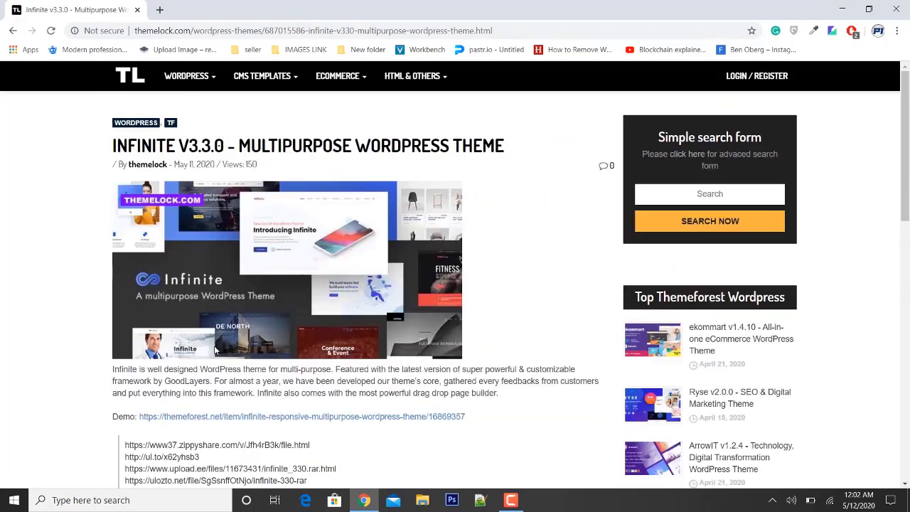
pyautogui.scroll(-3)
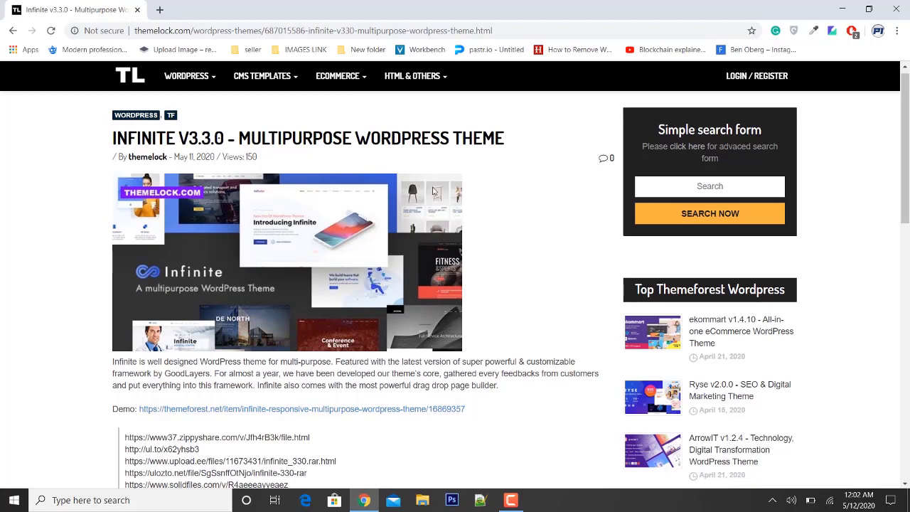
pyautogui.scroll(-3)
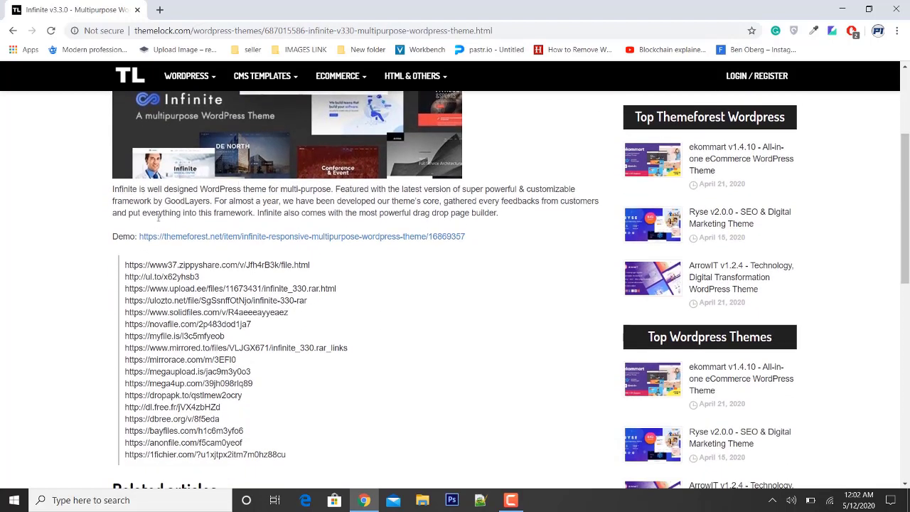
pyautogui.scroll(-3)
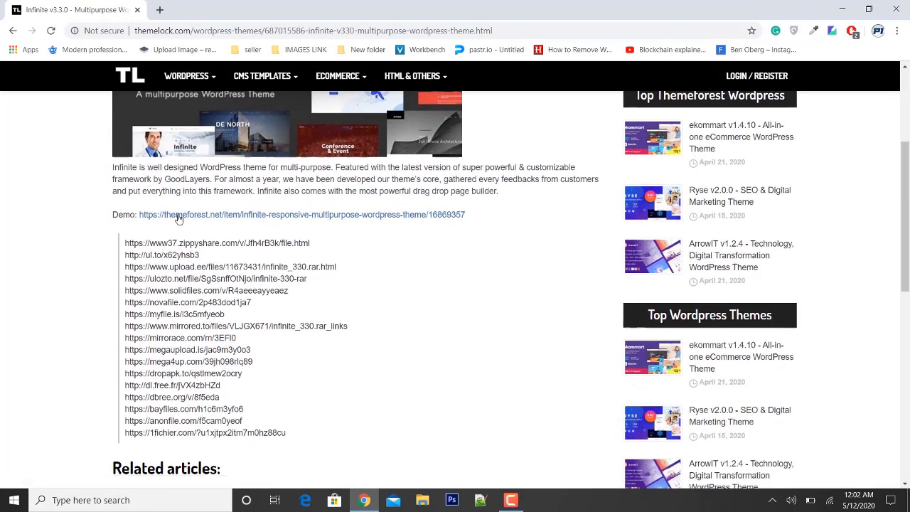
pyautogui.rightClick(180, 219)
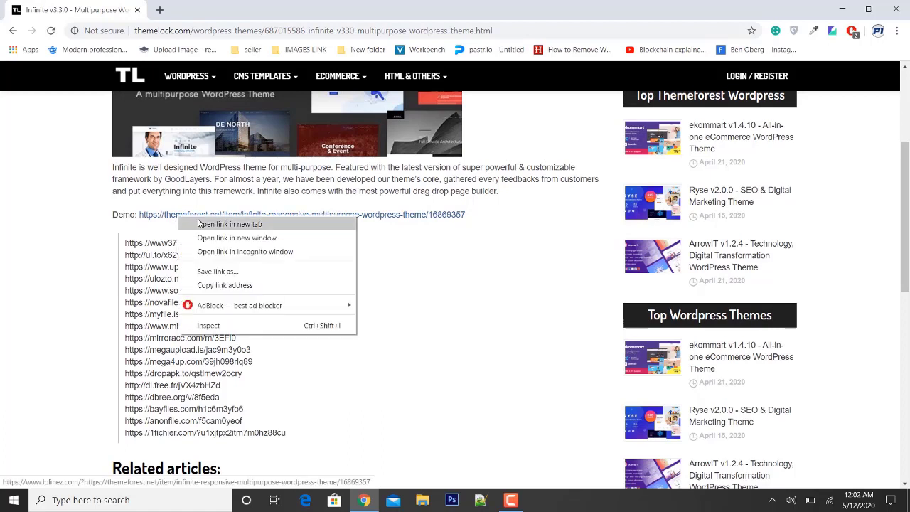
# Open the demo link in a new tab, skipping the lolinez redirect to ThemeForest
pyautogui.click(229, 224)
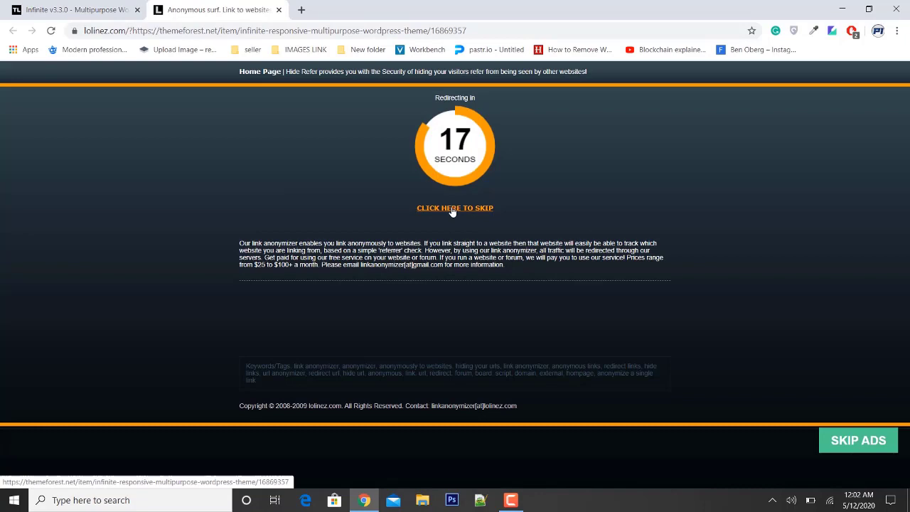
pyautogui.click(454, 207)
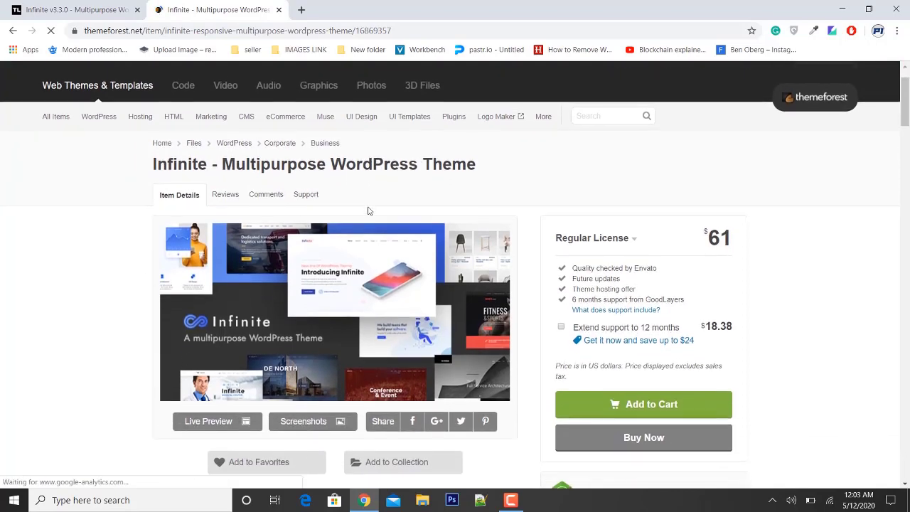
pyautogui.scroll(-3)
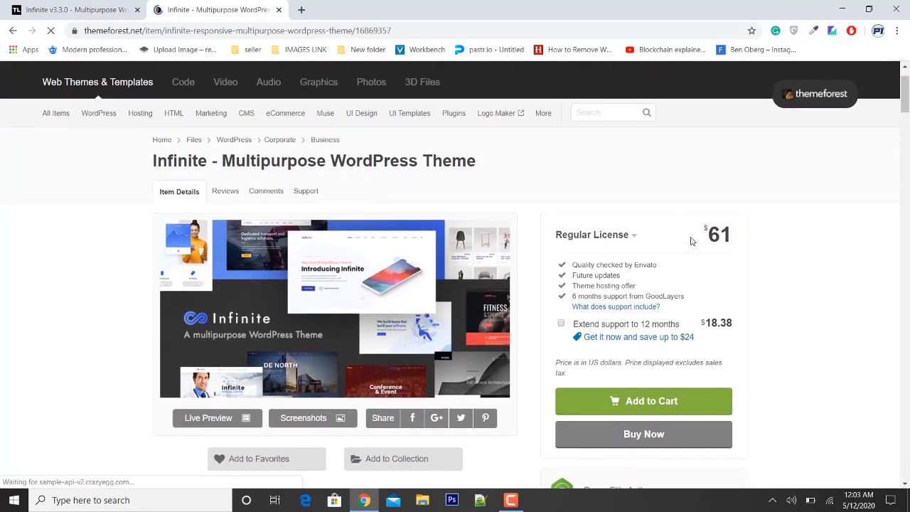
pyautogui.scroll(-3)
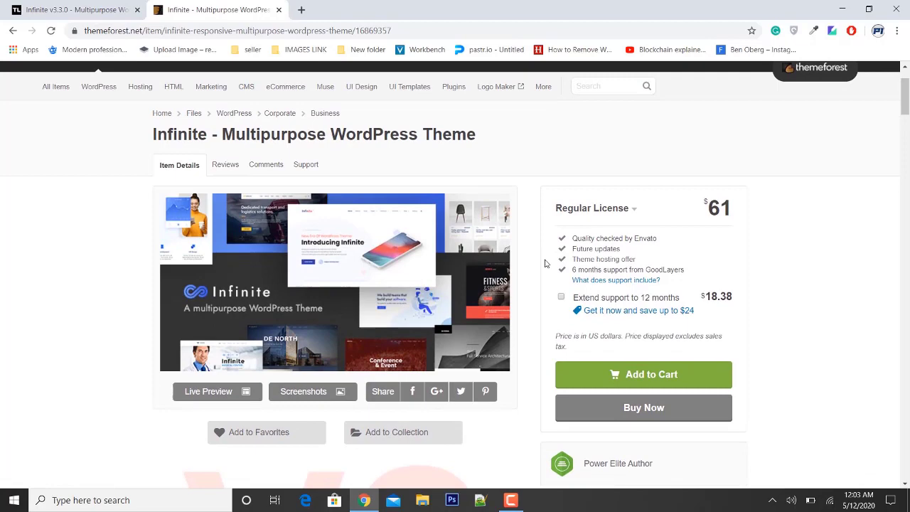
pyautogui.scroll(-3)
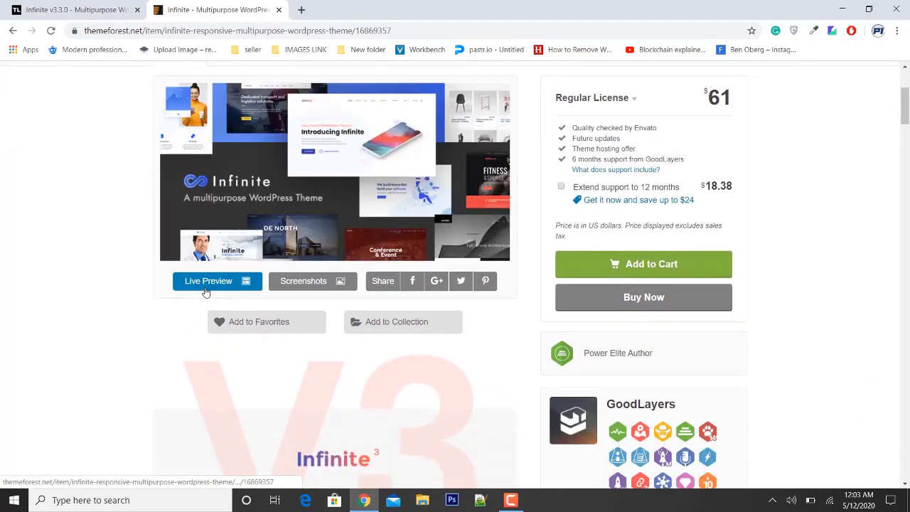
pyautogui.moveTo(222, 290)
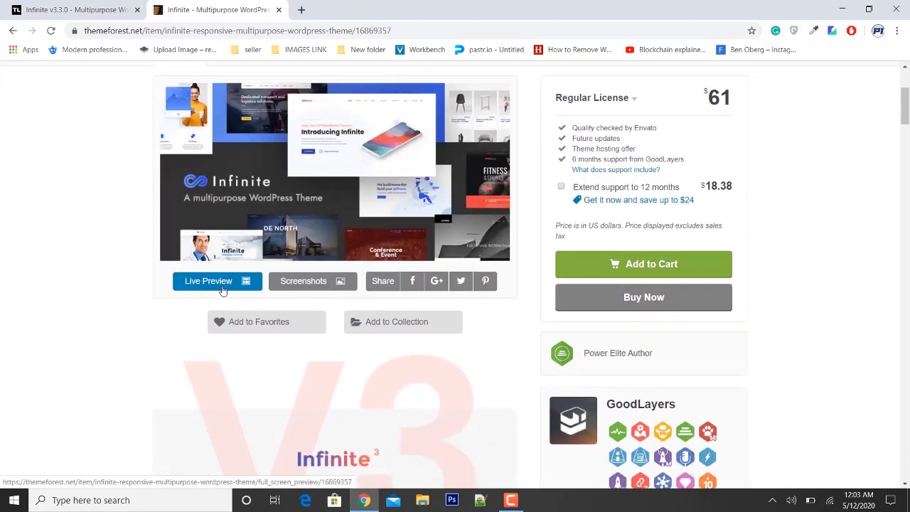
pyautogui.click(209, 281)
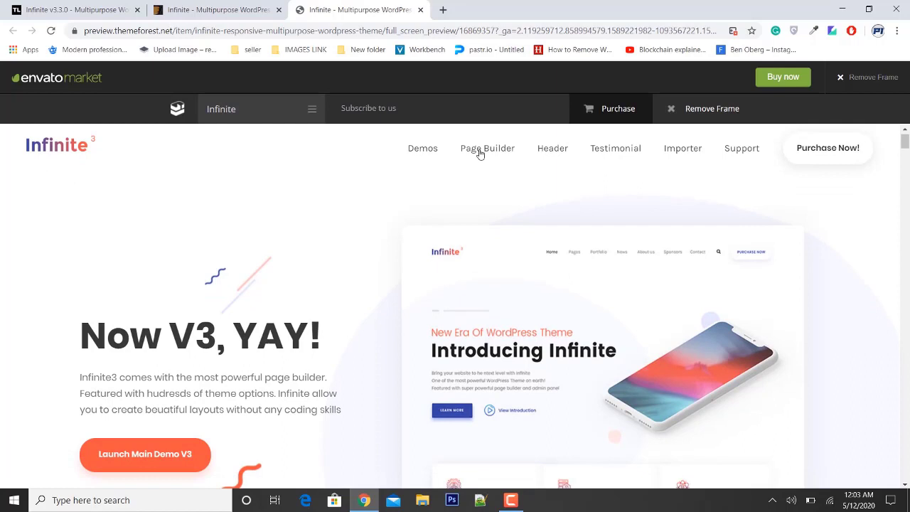
# Scroll the Infinite preview past Main Demos to prebuilt demos like Incorporate, Architek, IN Agency
pyautogui.scroll(-3)
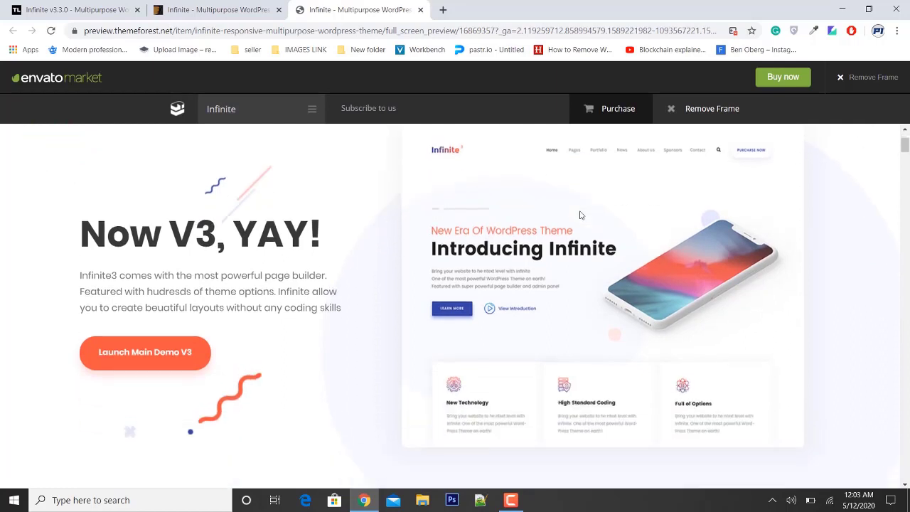
pyautogui.scroll(-3)
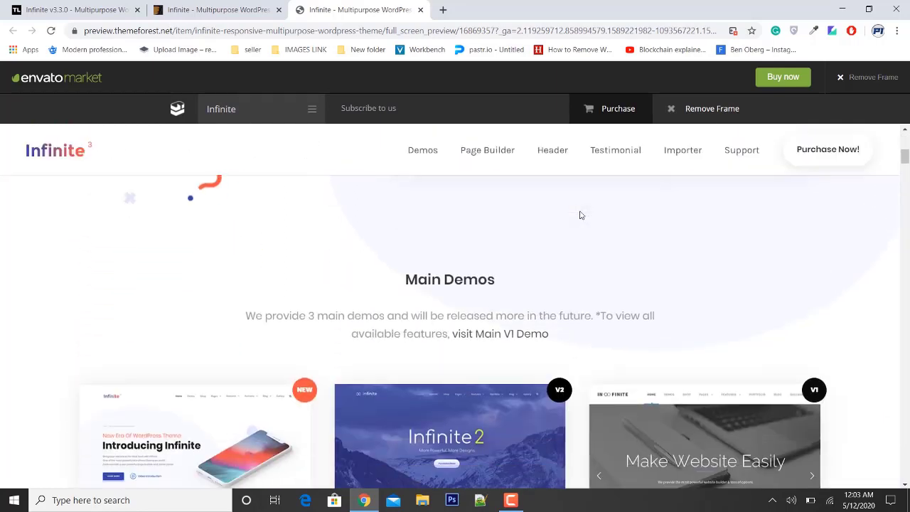
pyautogui.scroll(-3)
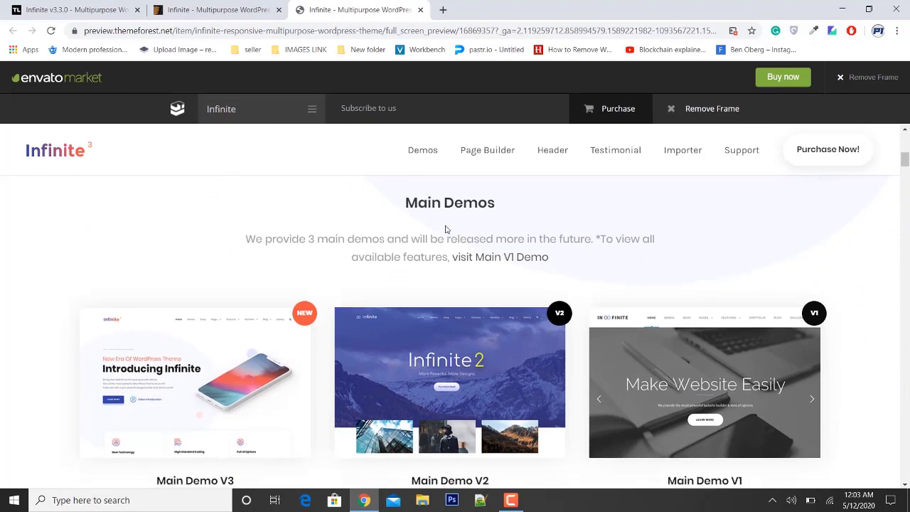
pyautogui.scroll(-3)
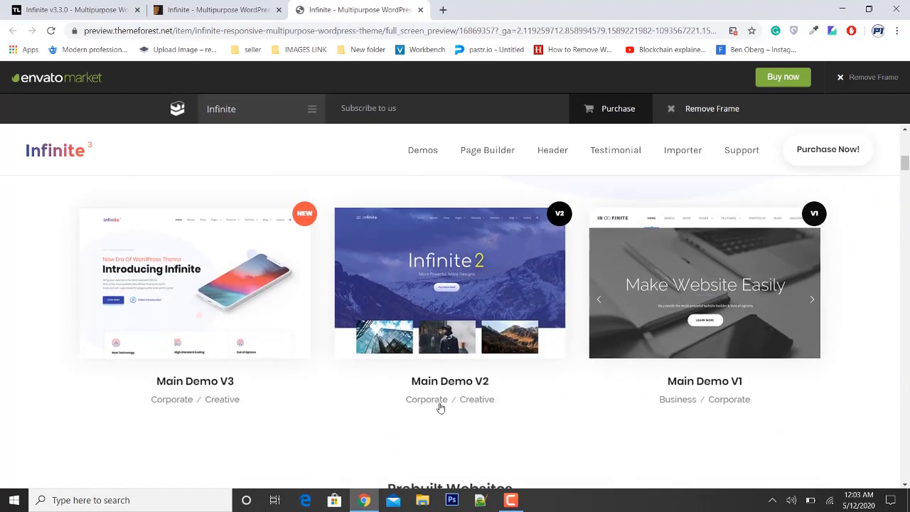
pyautogui.moveTo(225, 409)
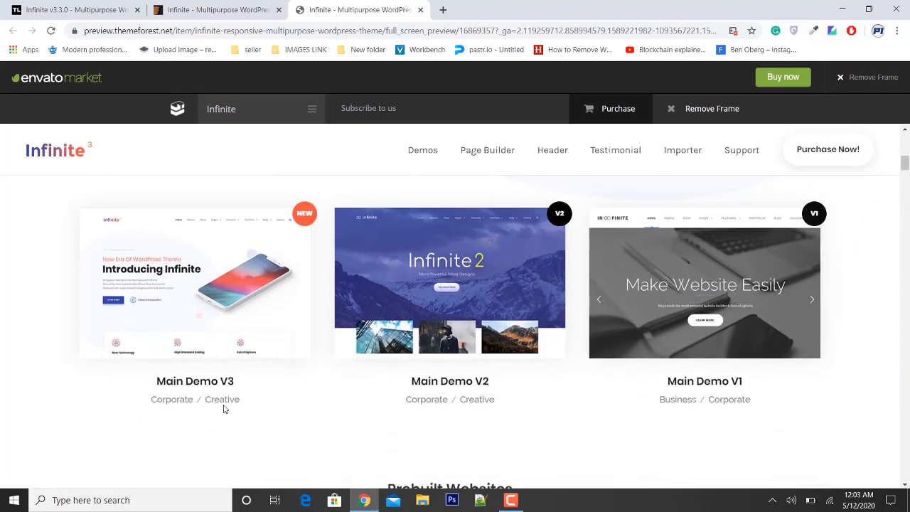
pyautogui.scroll(-3)
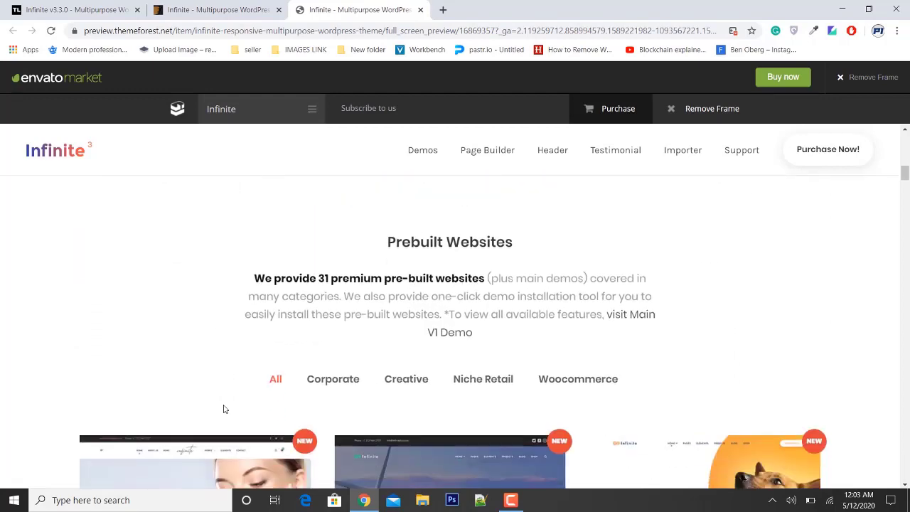
pyautogui.scroll(-3)
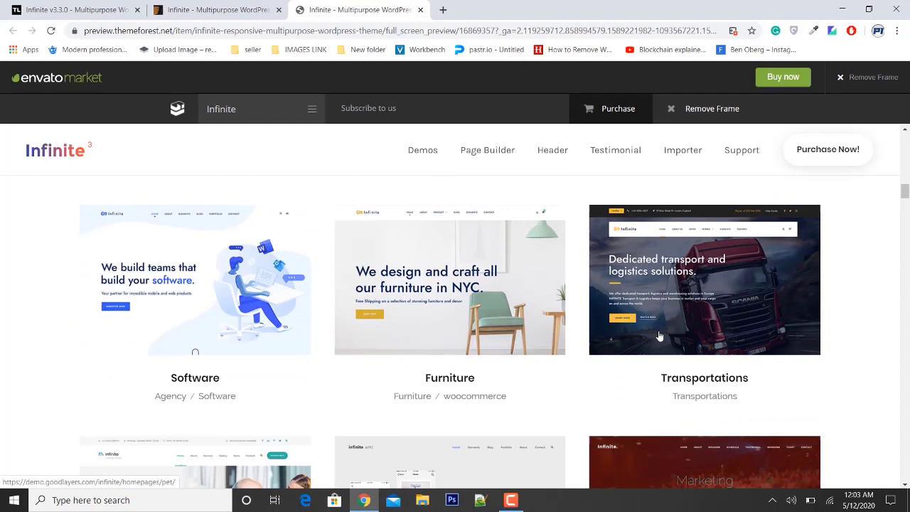
pyautogui.scroll(-3)
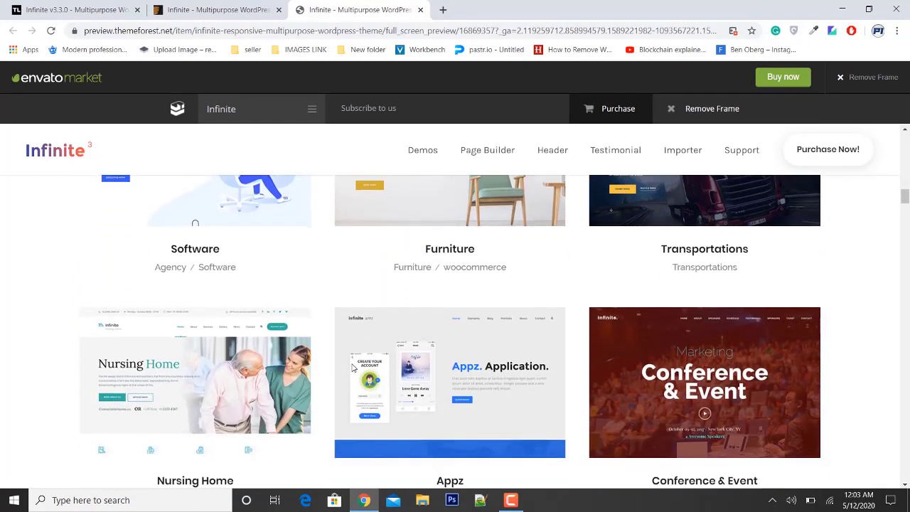
pyautogui.scroll(-3)
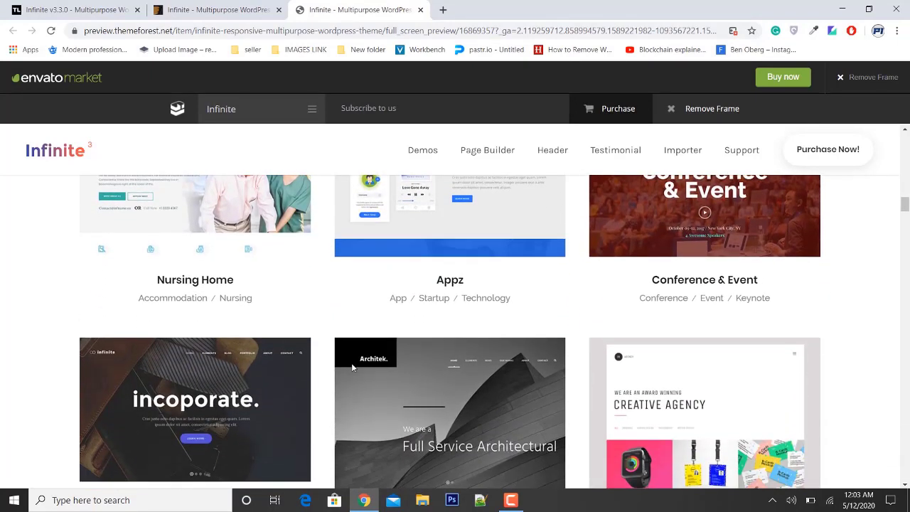
pyautogui.scroll(-3)
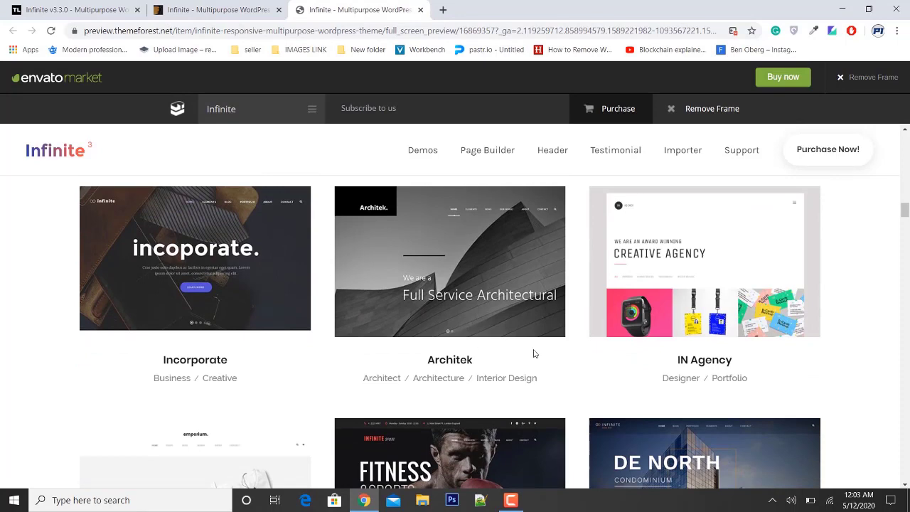
pyautogui.scroll(-3)
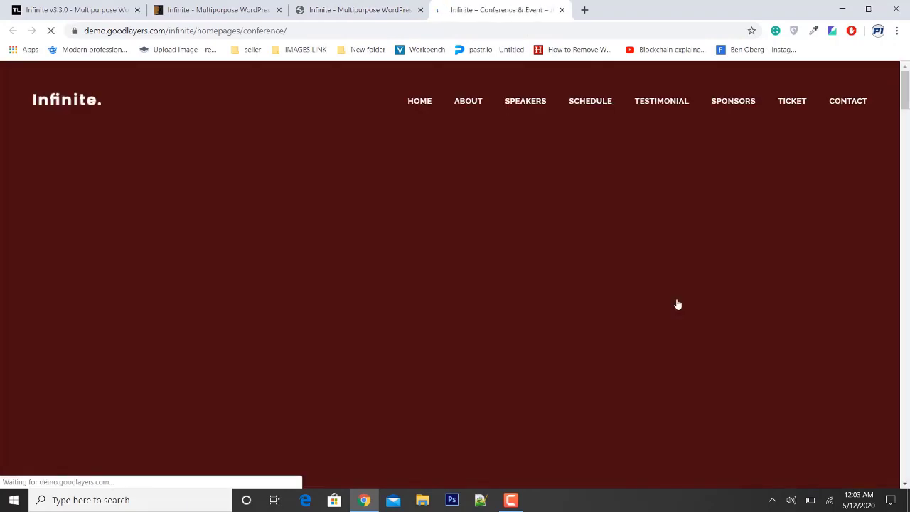
pyautogui.moveTo(494, 266)
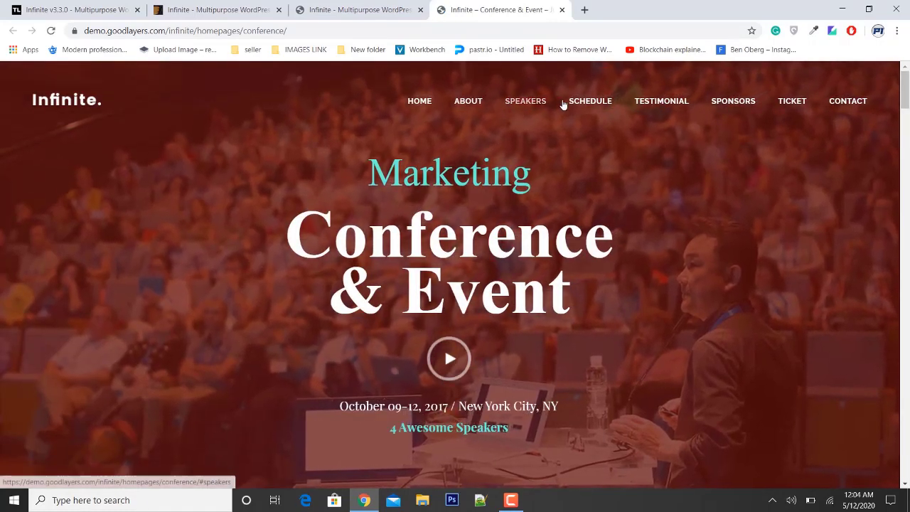
# Scroll the Conference & Event demo past its countdown and About section to Meet Our Speakers
pyautogui.scroll(-3)
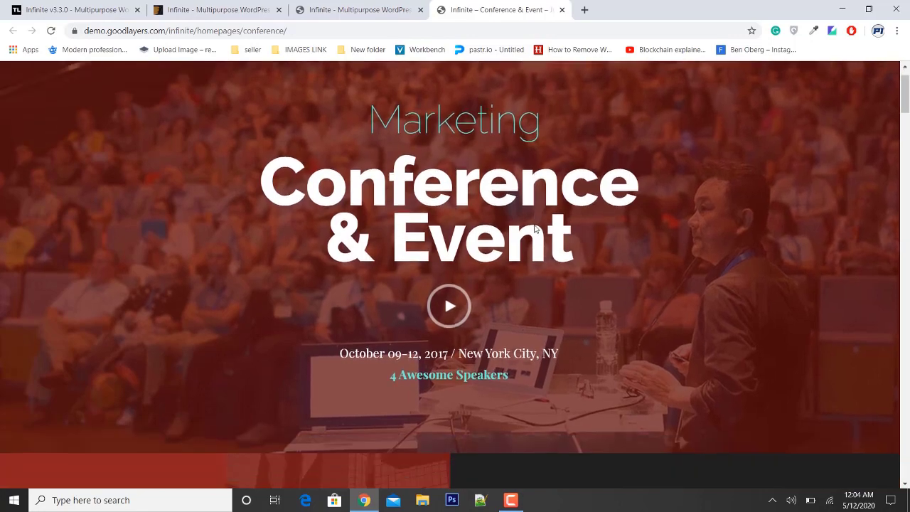
pyautogui.scroll(-3)
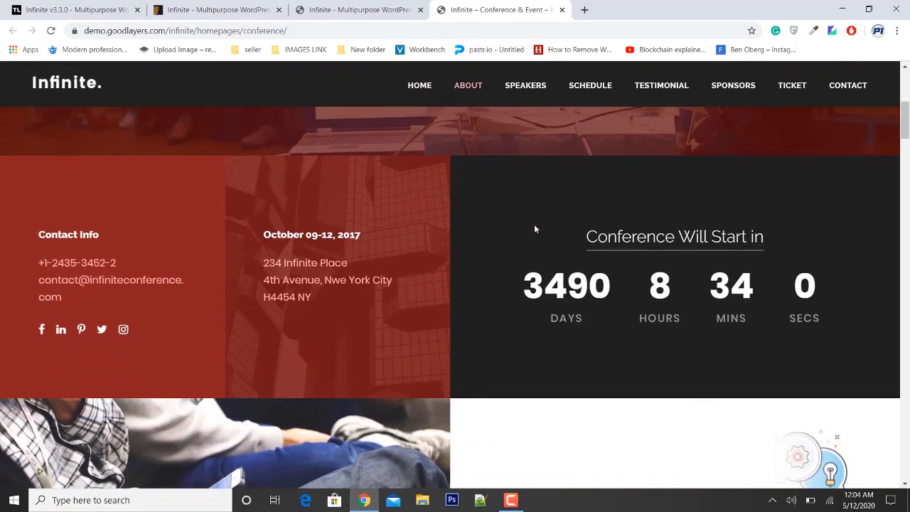
pyautogui.scroll(-3)
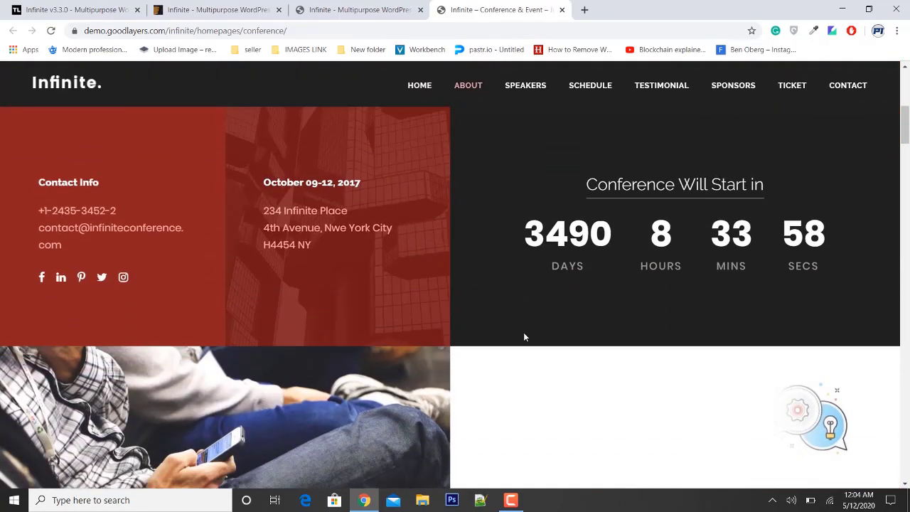
pyautogui.scroll(-3)
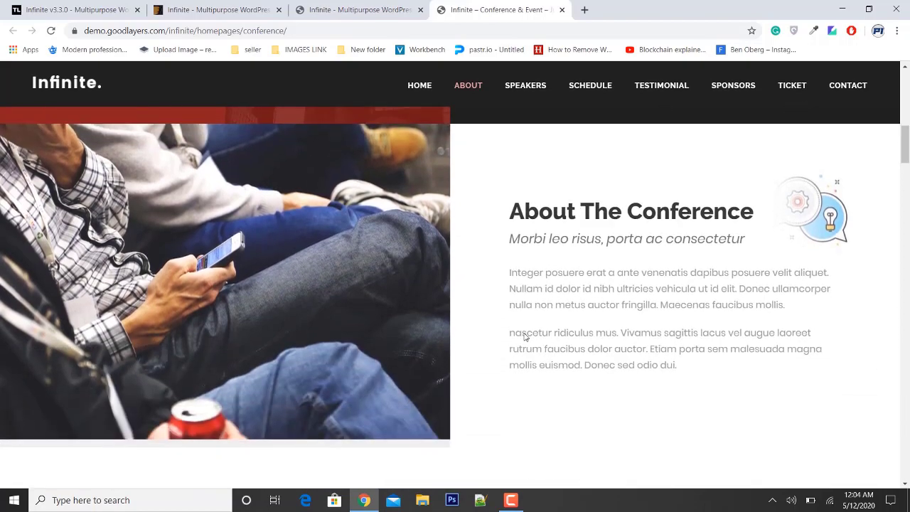
pyautogui.scroll(-3)
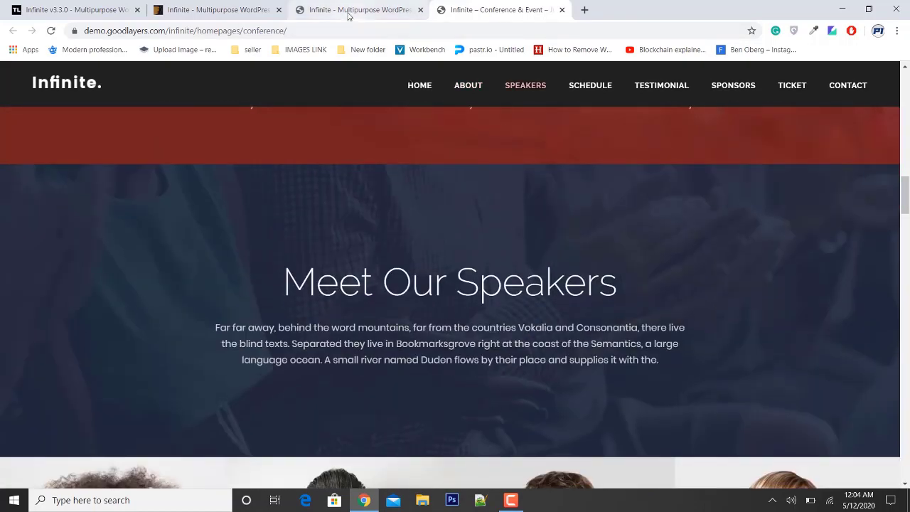
# Return to the Infinite preview and view later demos such as Agency 01, Half Box, Designer
pyautogui.click(359, 10)
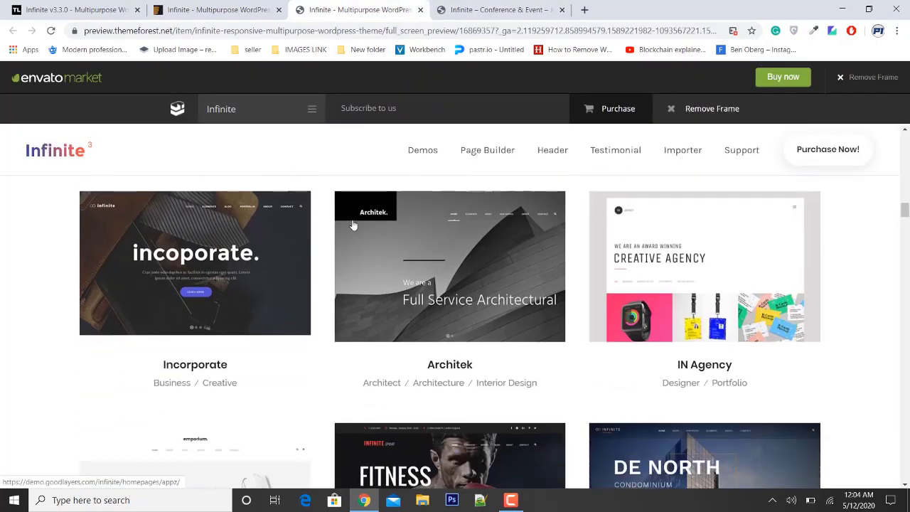
pyautogui.scroll(-3)
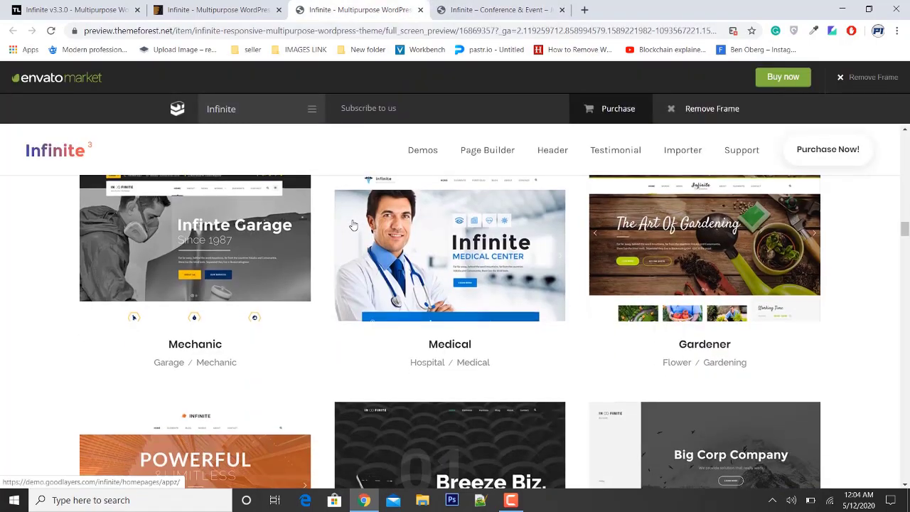
pyautogui.scroll(-3)
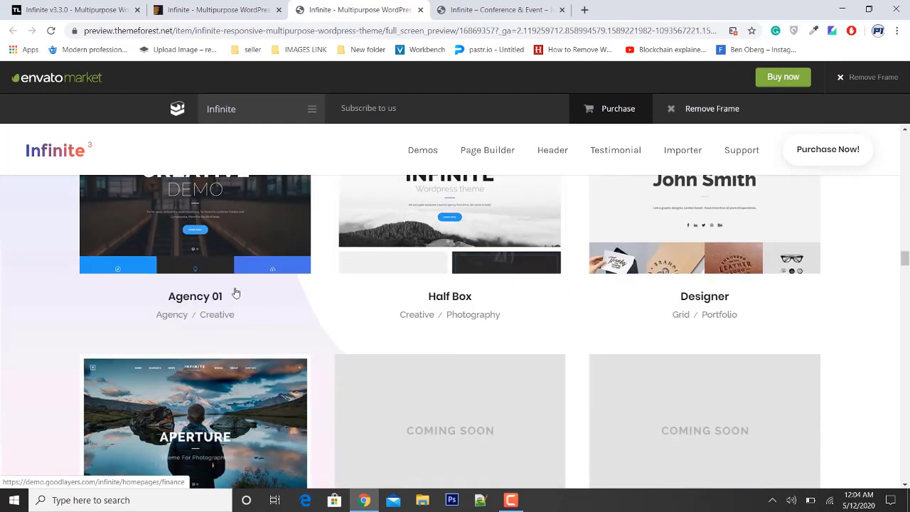
pyautogui.scroll(-3)
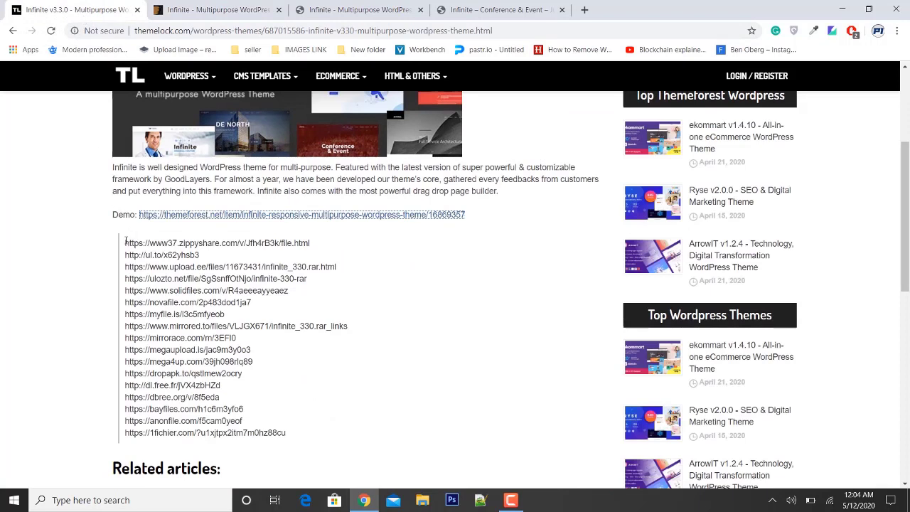
# Open the themelock post's Zippyshare download link in a new tab
pyautogui.doubleClick(217, 242)
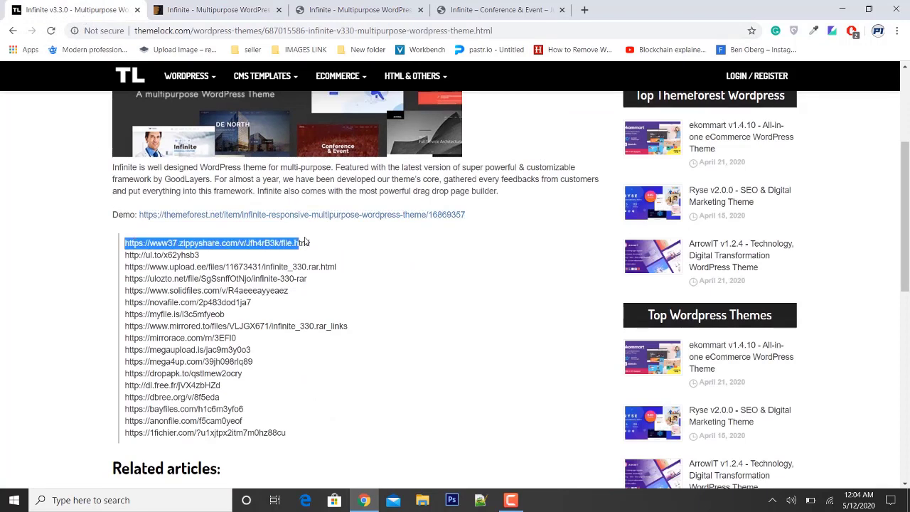
pyautogui.rightClick(213, 243)
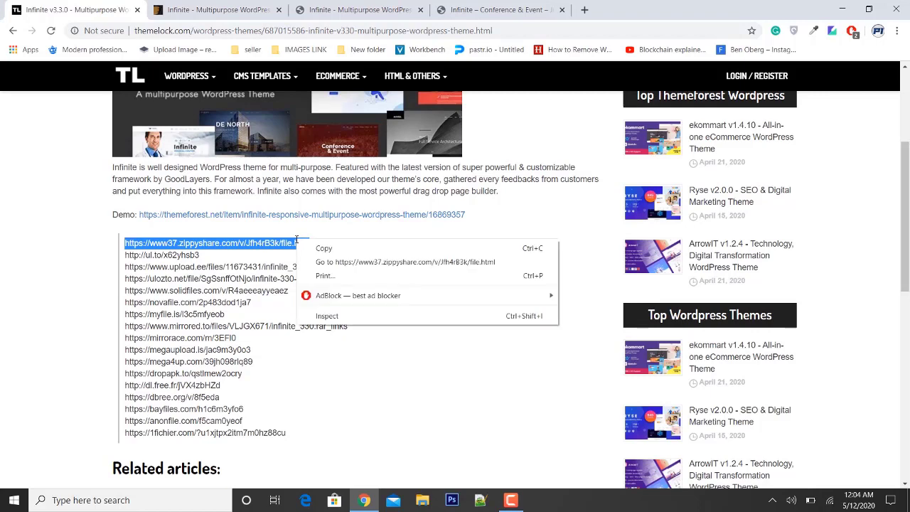
pyautogui.click(406, 261)
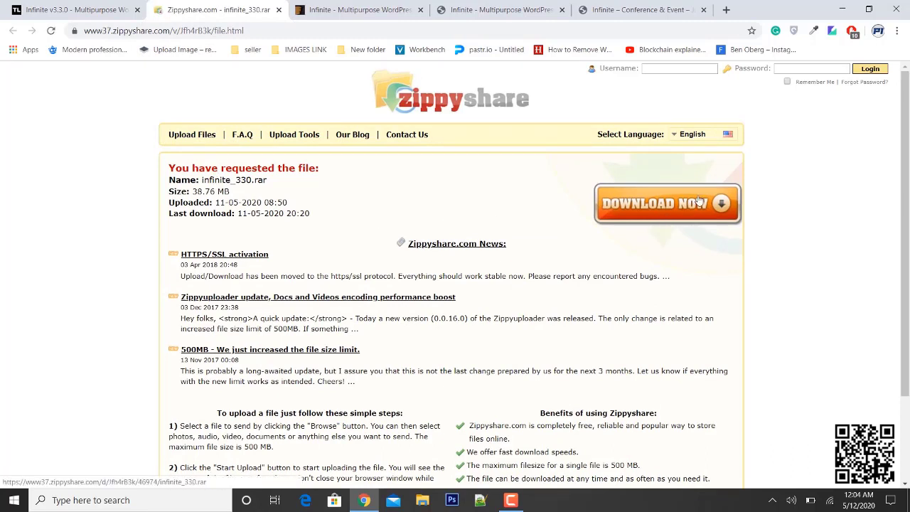
# Download infinite_330.rar (38.76 MB) from Zippyshare and open it from the download bar
pyautogui.click(667, 204)
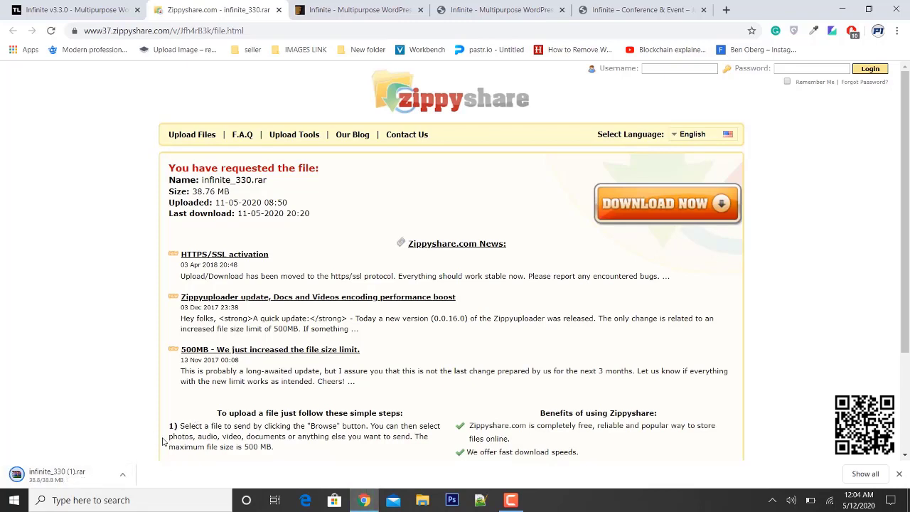
pyautogui.click(122, 474)
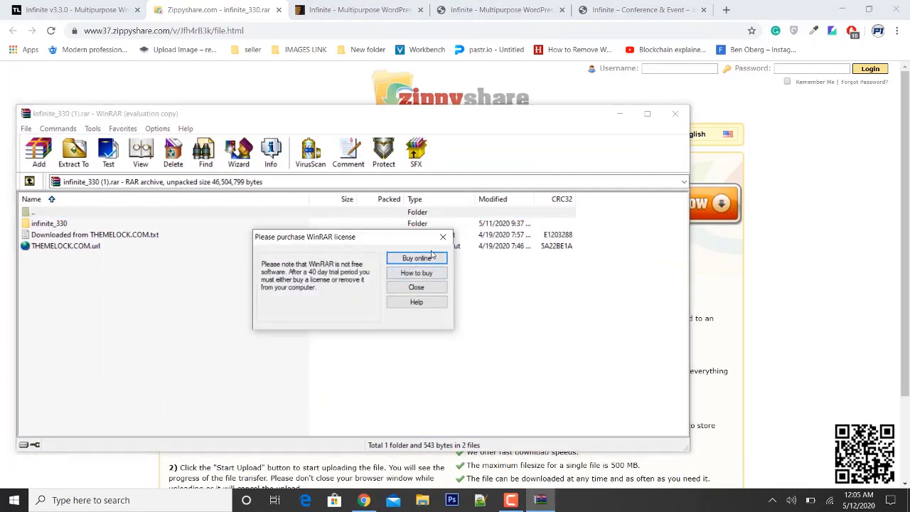
# Dismiss the WinRAR license reminder and open infinite_330 > documentation-instruction
pyautogui.click(416, 286)
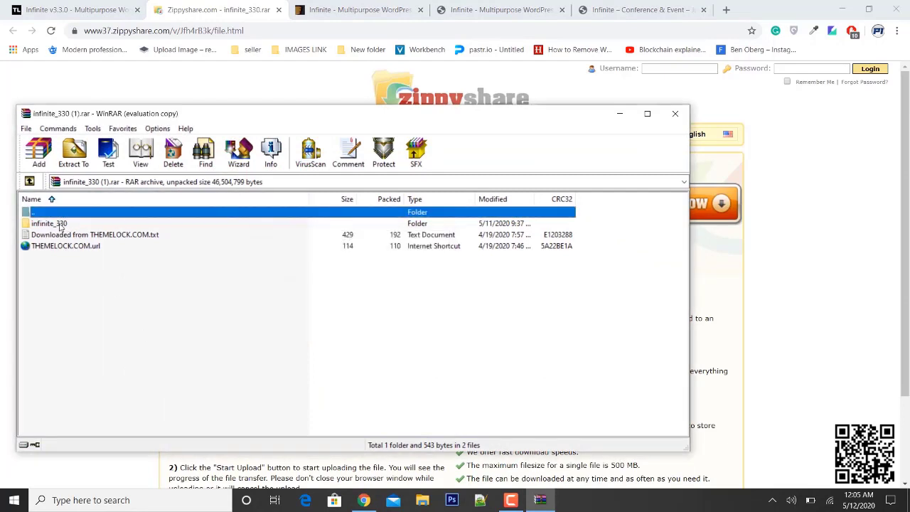
pyautogui.doubleClick(49, 223)
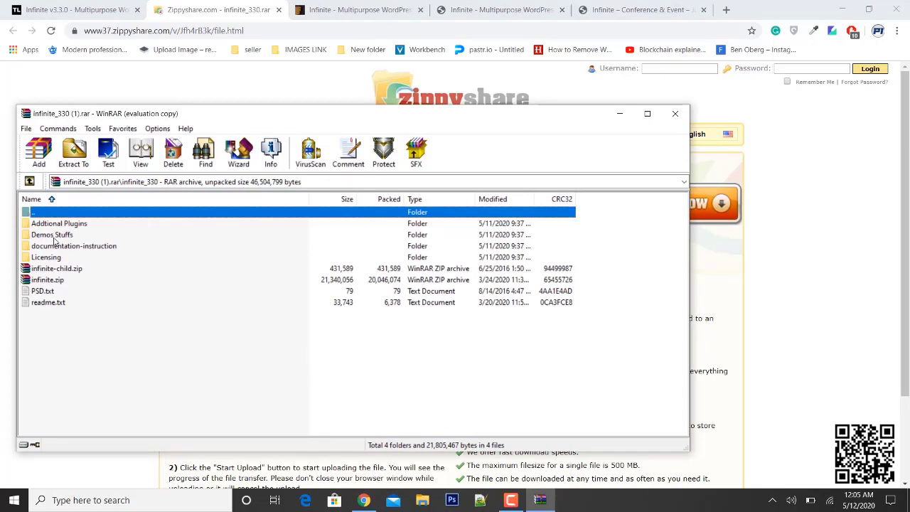
pyautogui.click(73, 245)
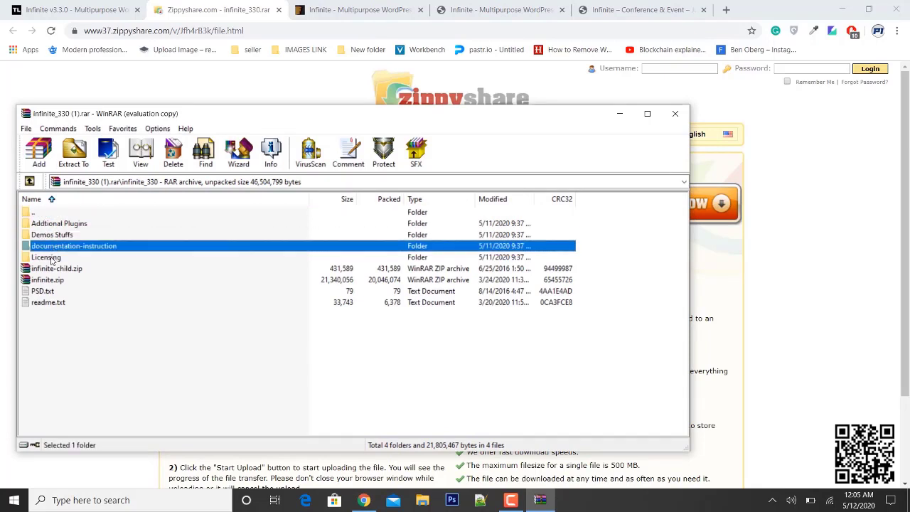
pyautogui.doubleClick(52, 234)
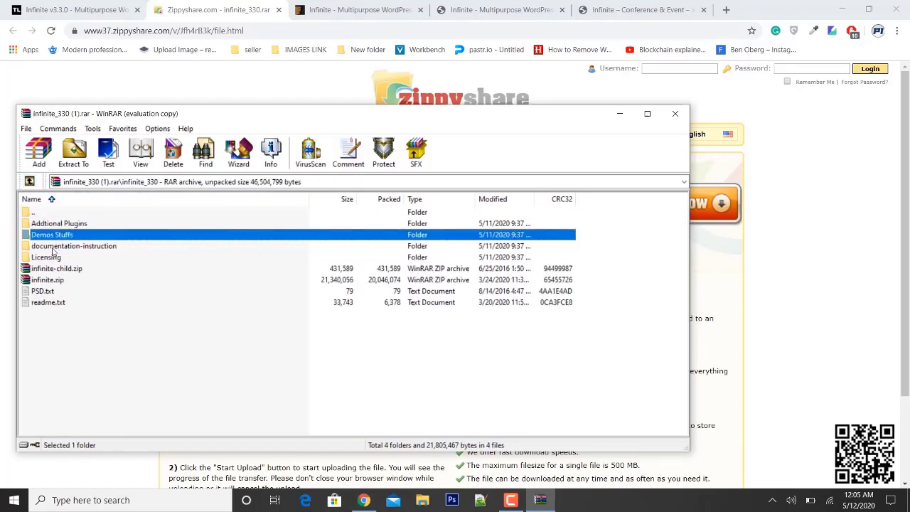
pyautogui.doubleClick(74, 245)
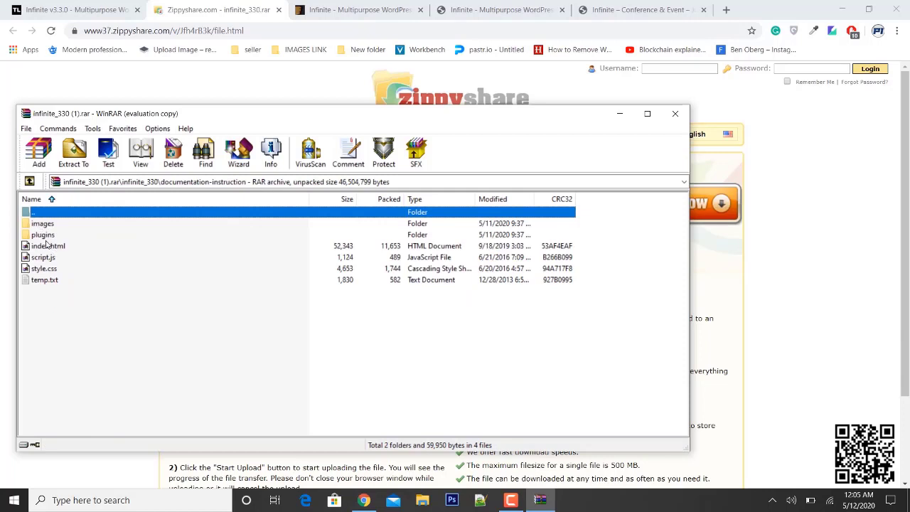
pyautogui.moveTo(249, 234)
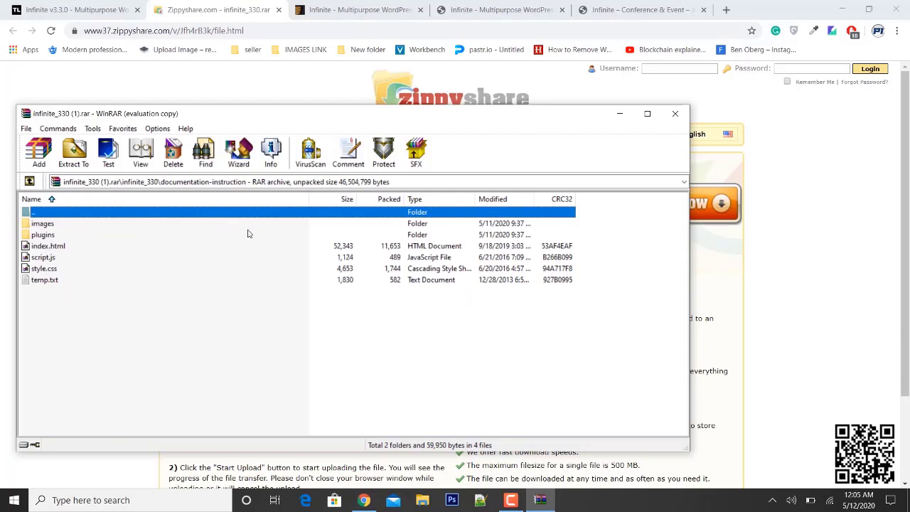